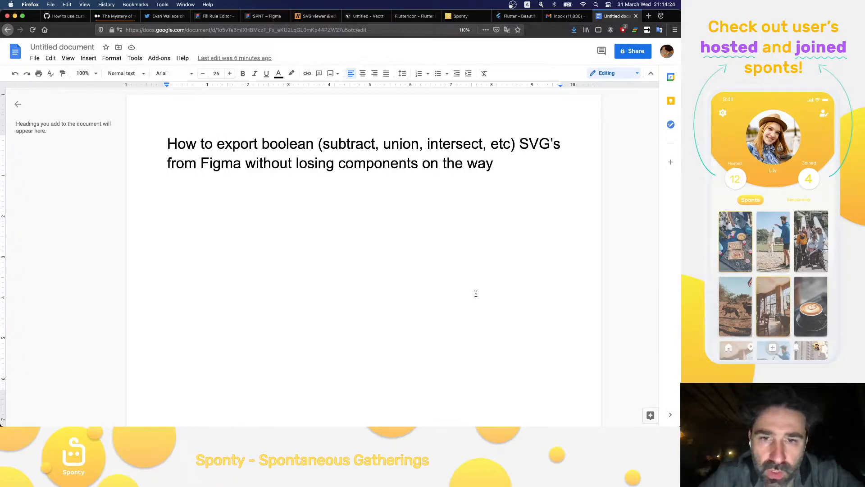
Step: Export the Subtract logo from Figma as an SVG file named 'spontylogo'
left_click(222, 144)
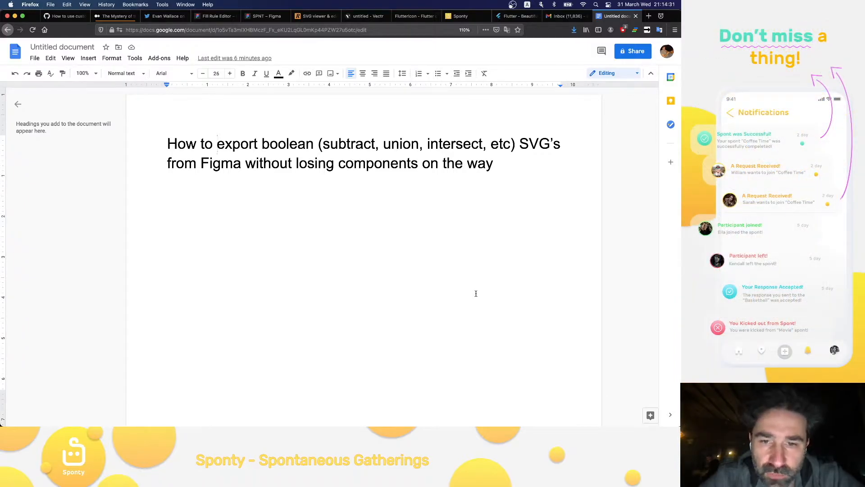
left_click(216, 143)
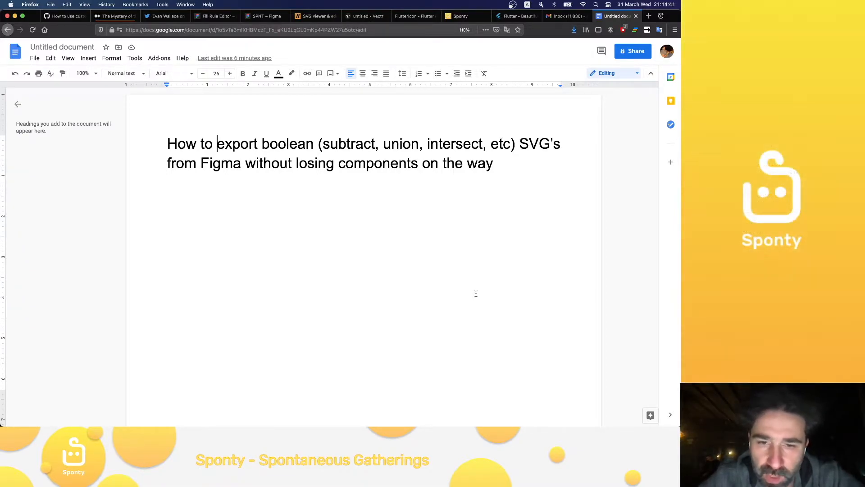
left_click(264, 16)
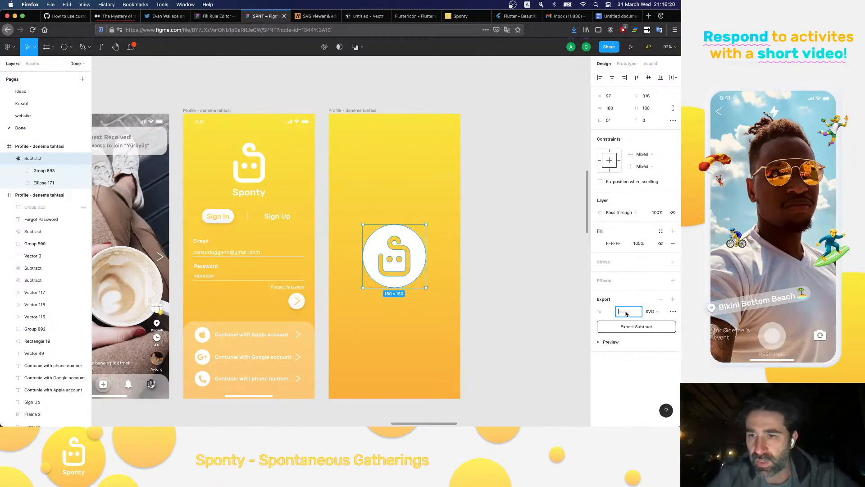
type("spontylogo")
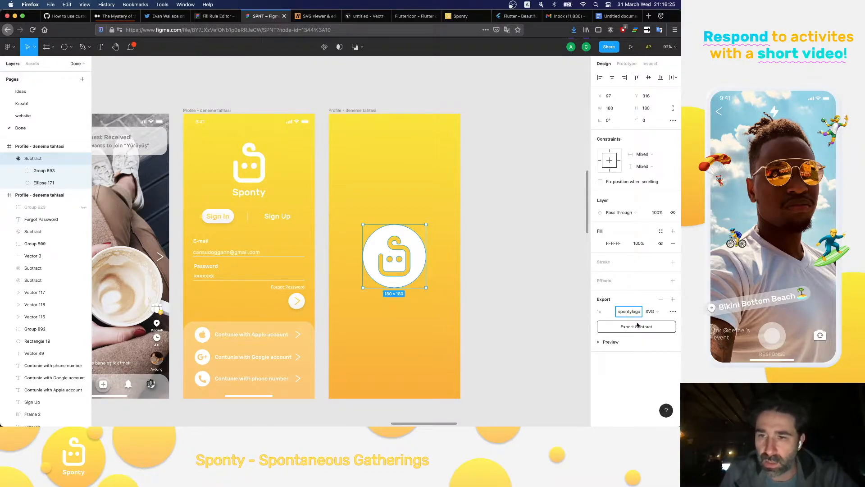
left_click(364, 16)
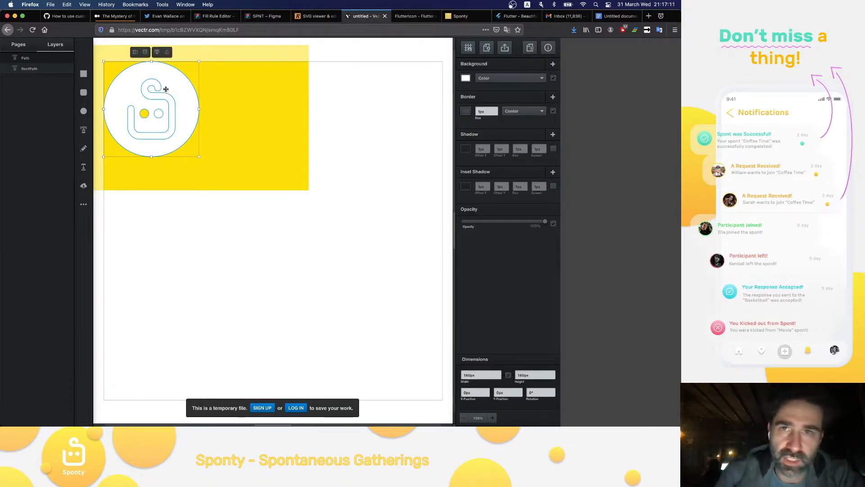
Step: Compare Figma's logo with Vectr's import, which renders as a solid circle
left_click(265, 16)
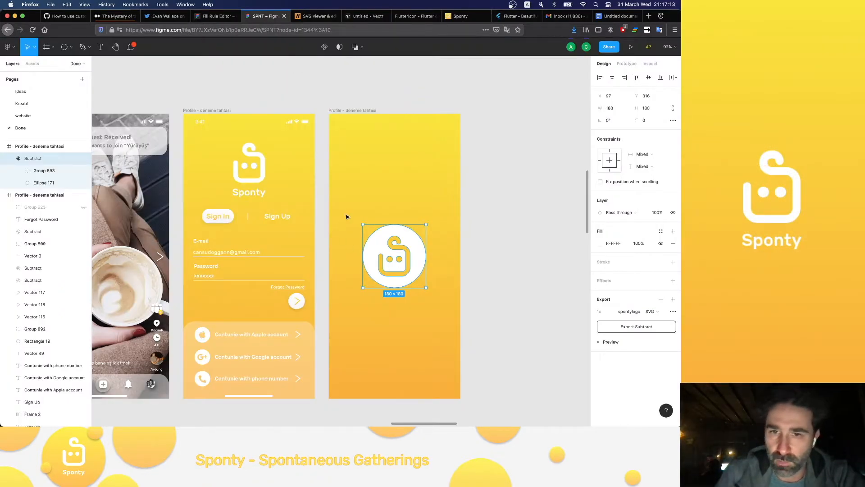
left_click(366, 16)
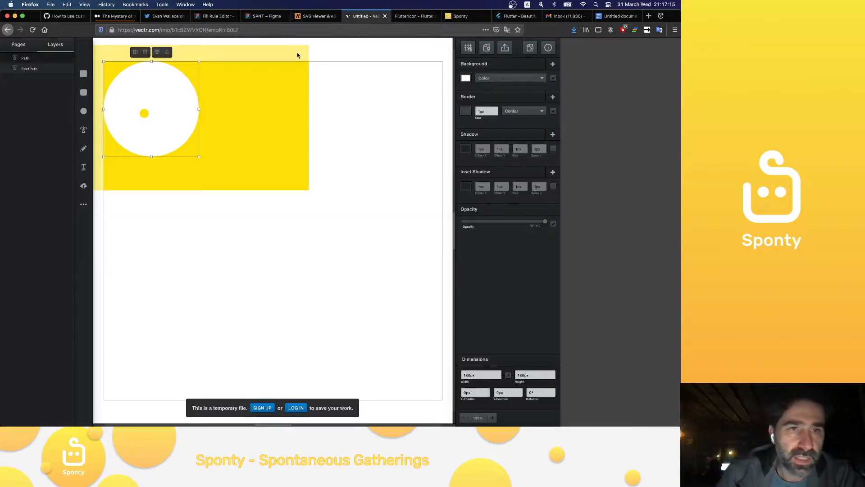
mouse_move(187, 218)
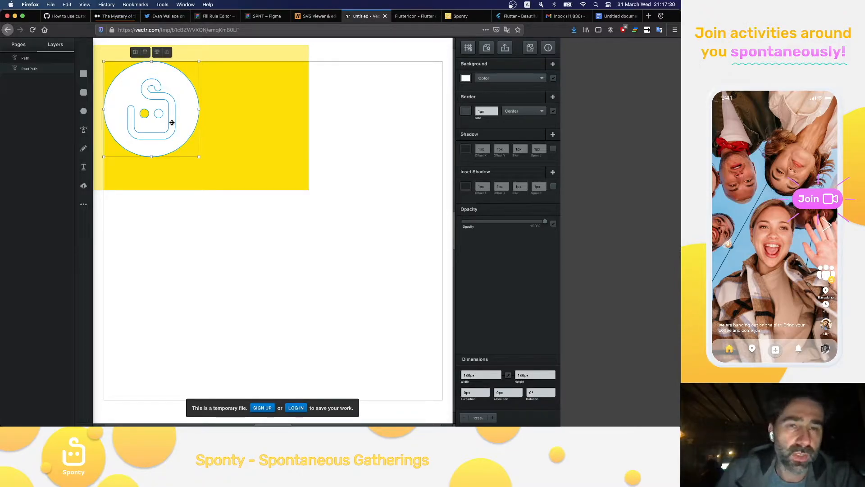
left_click(214, 16)
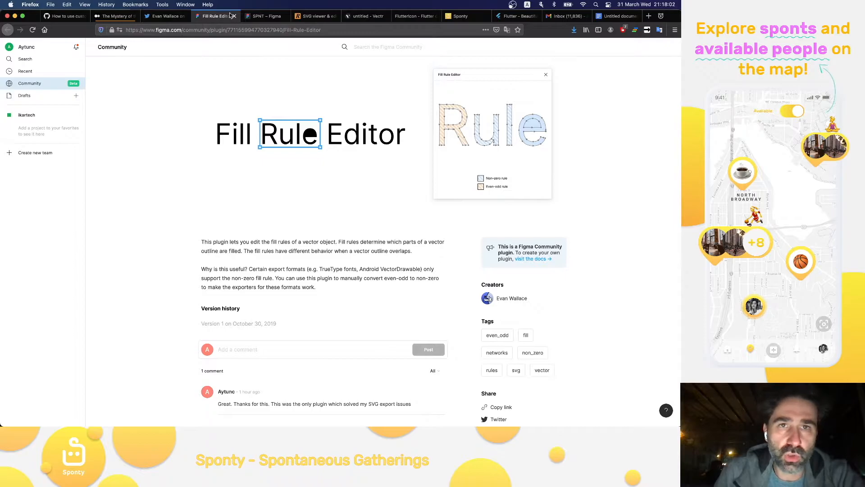
Step: Expand Group 893 in Layers and select its Union shape, checking Vectr in between
left_click(263, 16)
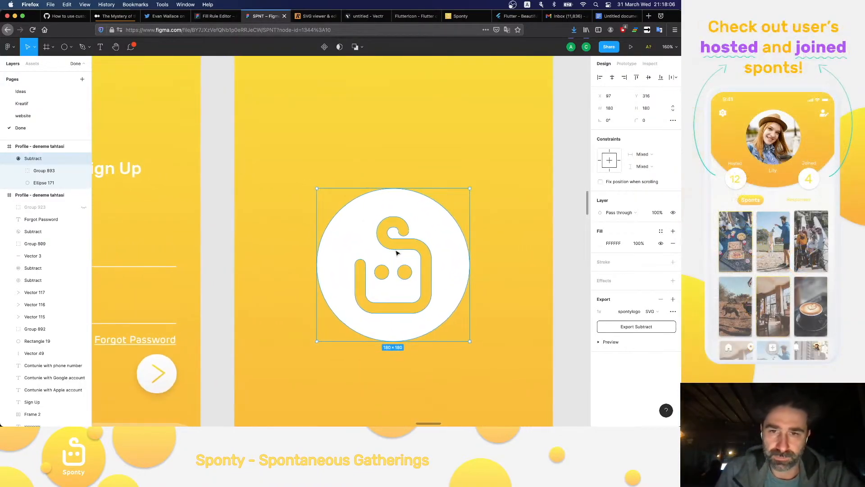
left_click(27, 170)
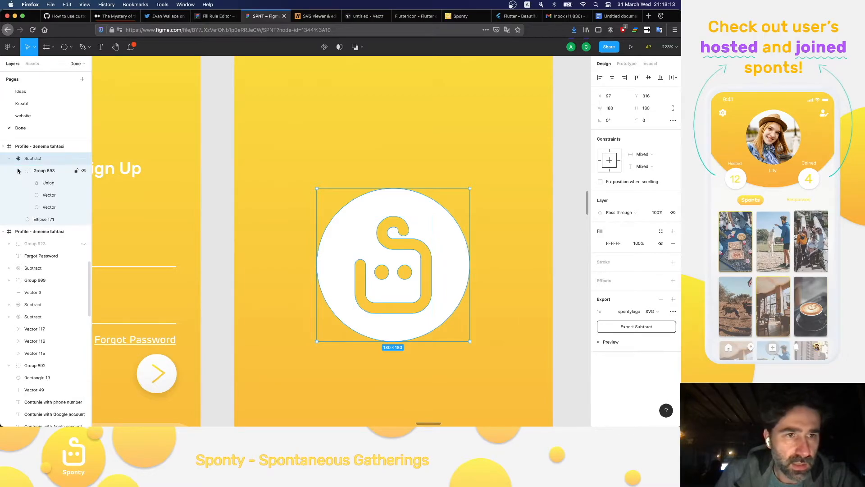
left_click(47, 182)
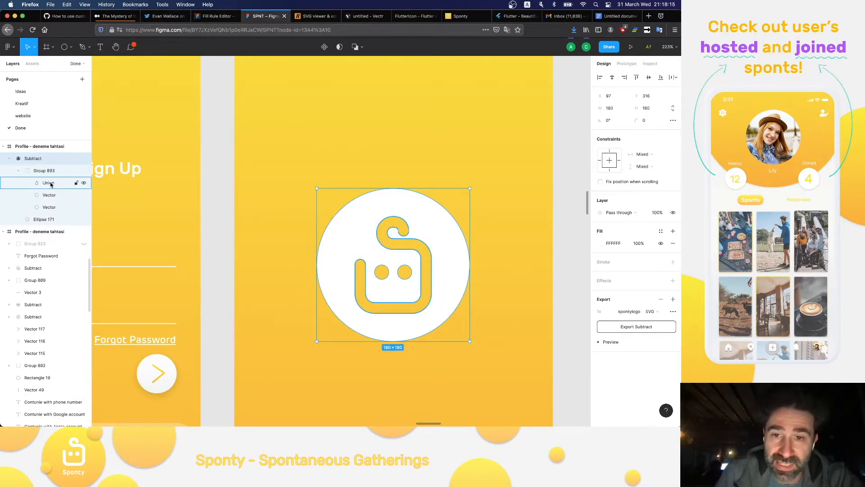
left_click(366, 16)
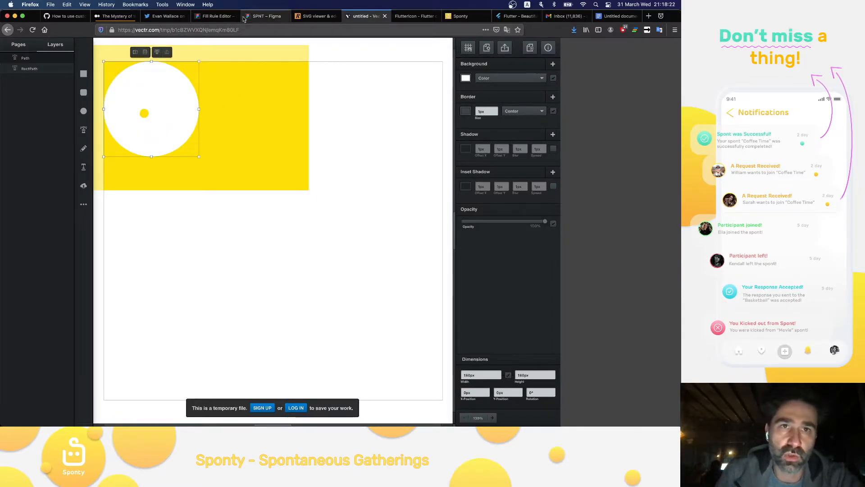
left_click(265, 16)
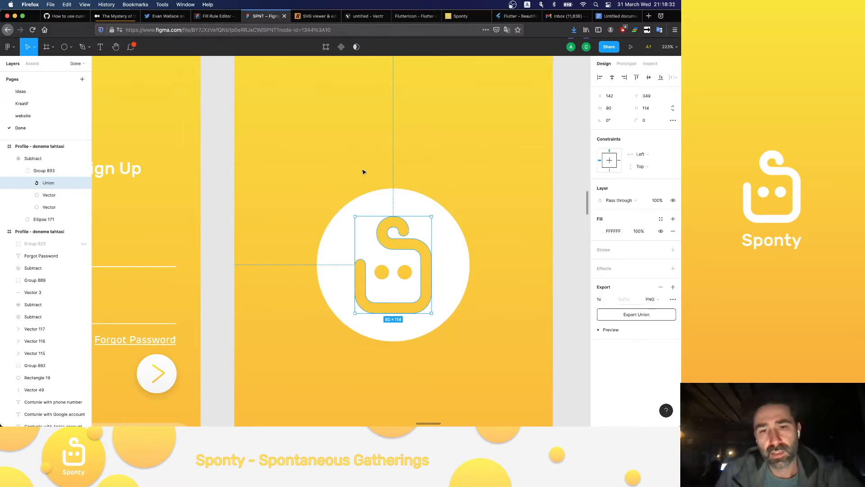
Step: View the Union's S outline under non-zero and even-odd rules in Fill Rule Editor
right_click(384, 225)
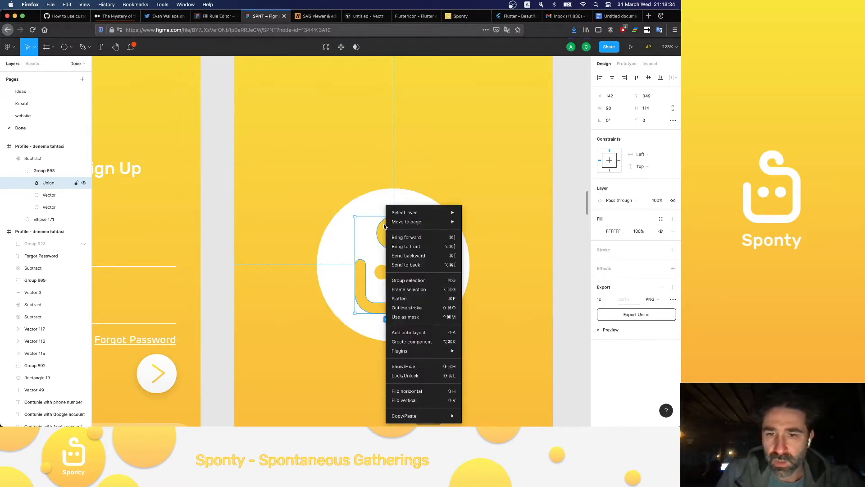
mouse_move(400, 351)
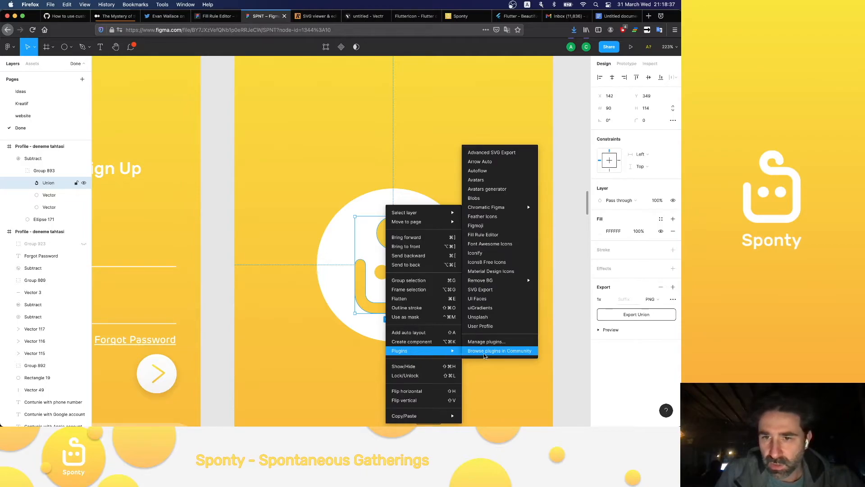
mouse_move(493, 198)
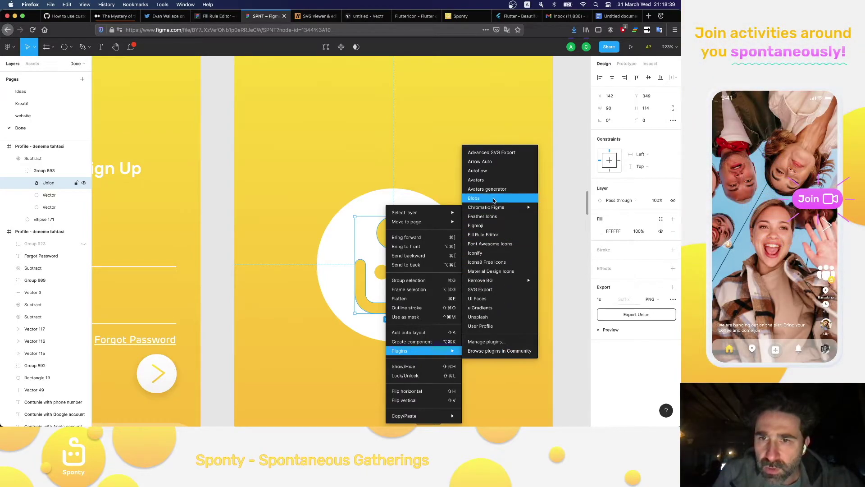
left_click(493, 240)
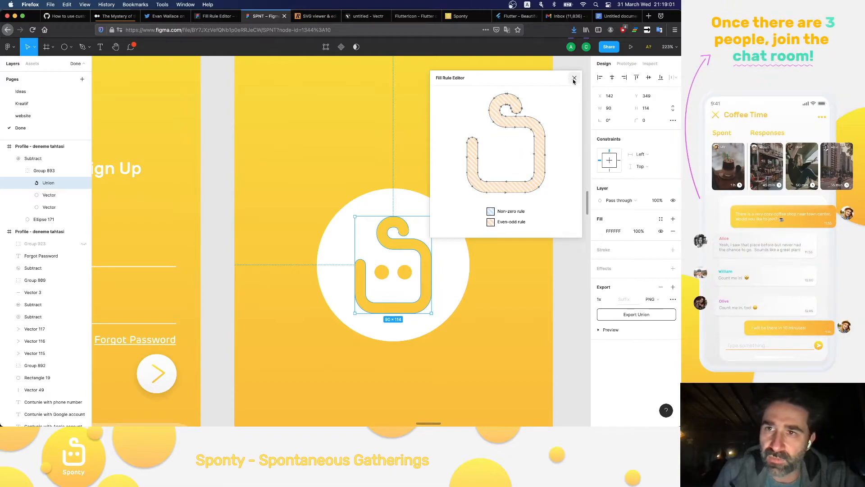
left_click(573, 78)
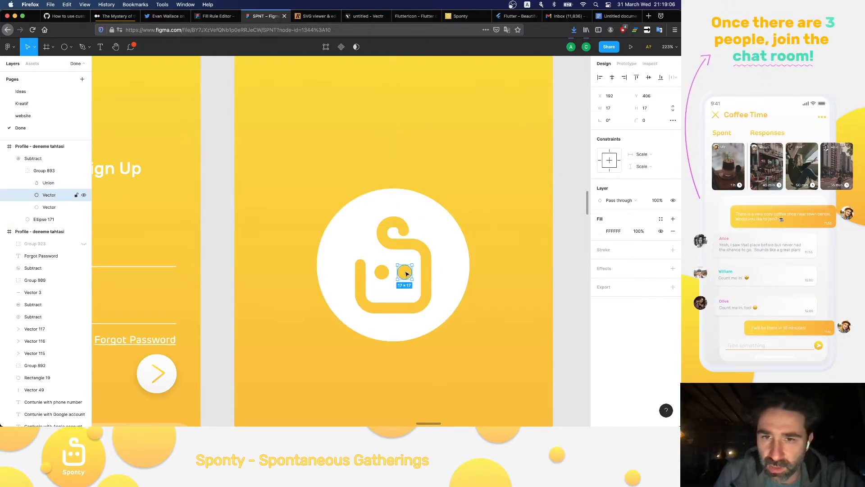
Step: Toggle the eye Vector's fill rule in Fill Rule Editor and export the logo as 'spontylogo2'
right_click(405, 273)
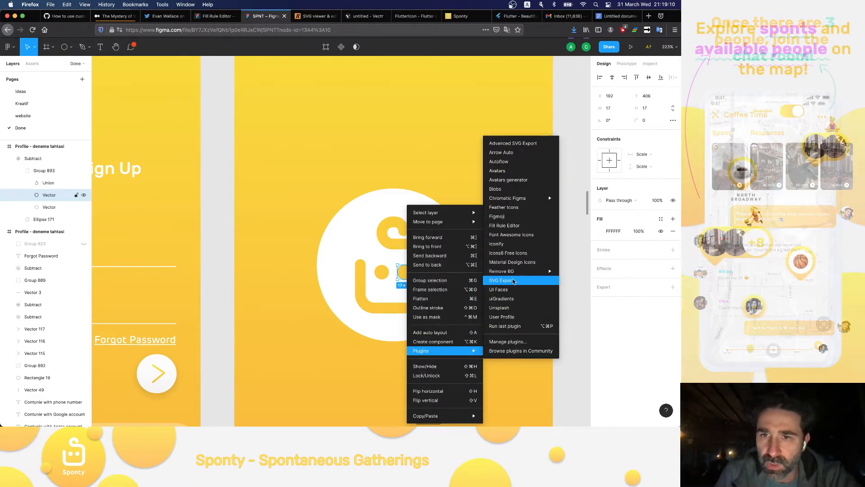
left_click(504, 225)
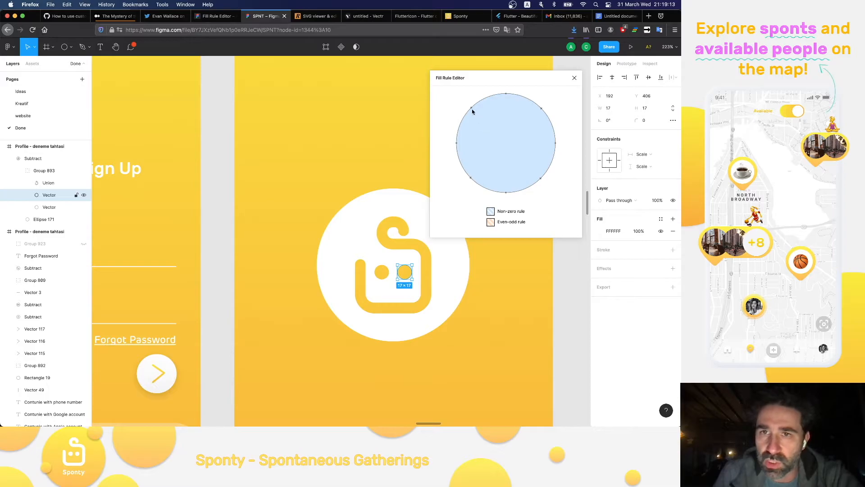
left_click(574, 77)
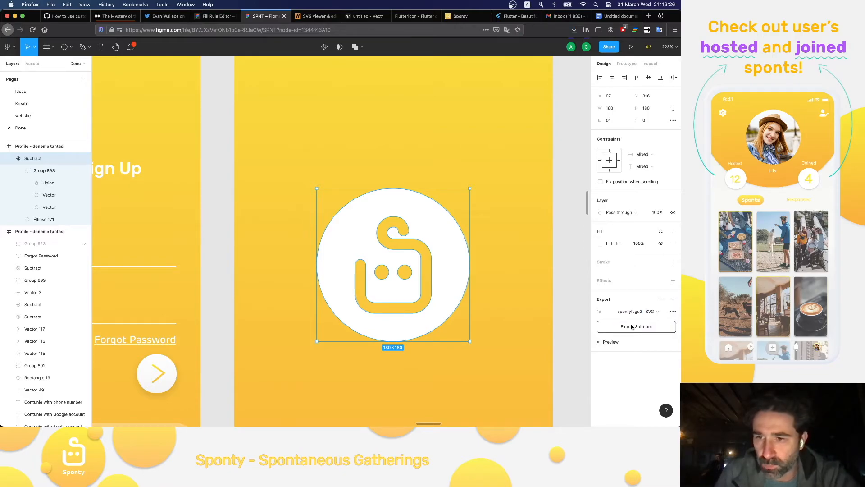
left_click(366, 15)
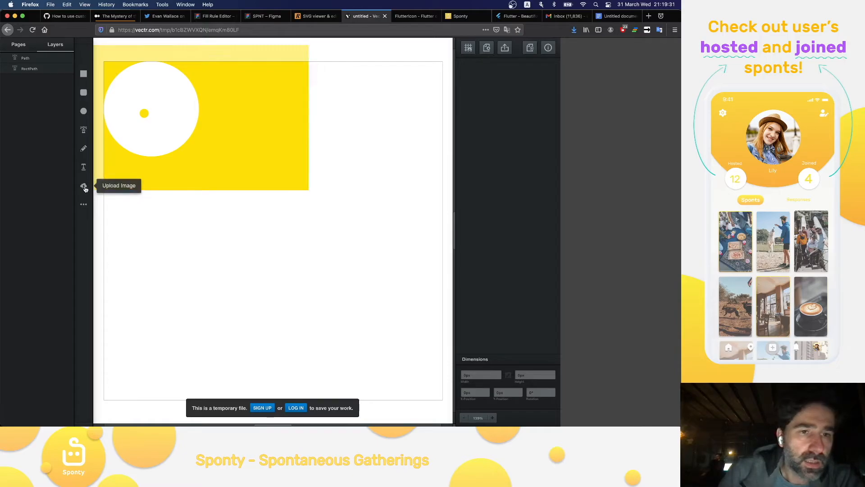
Step: Upload the spontylogo2 SVG into Vectr beside the first imported logo
left_click(84, 186)
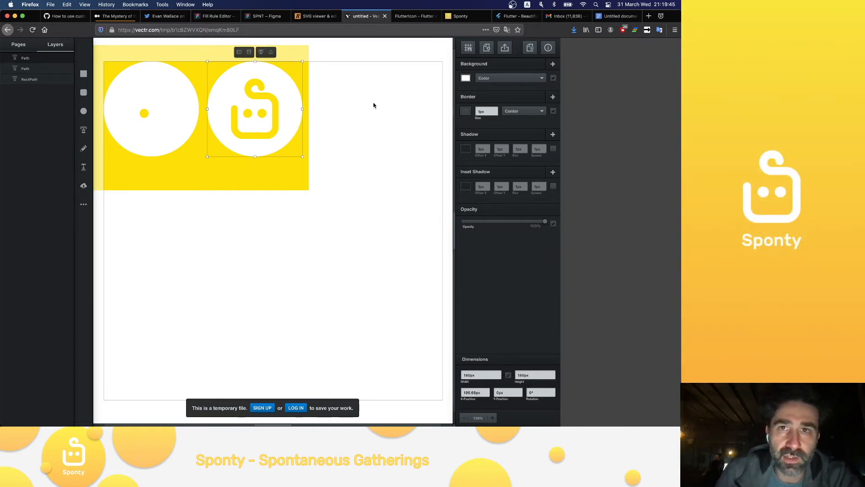
mouse_move(363, 403)
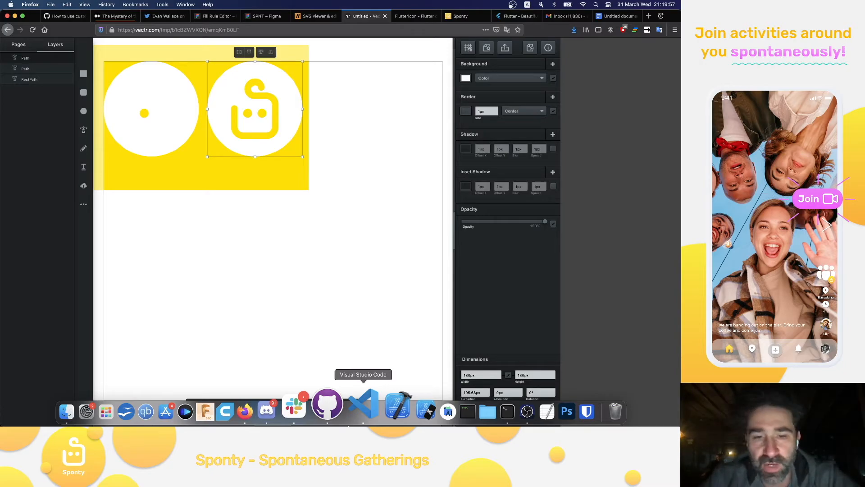
Step: Switch to the sponty.app website tab in Firefox
left_click(400, 16)
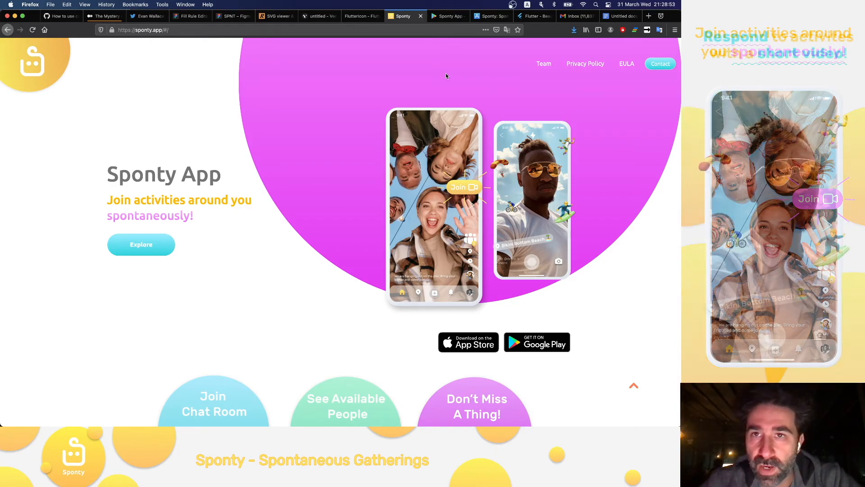
Step: View the Sponty Google Play and App Store listings, then the Flutter homepage
left_click(448, 16)
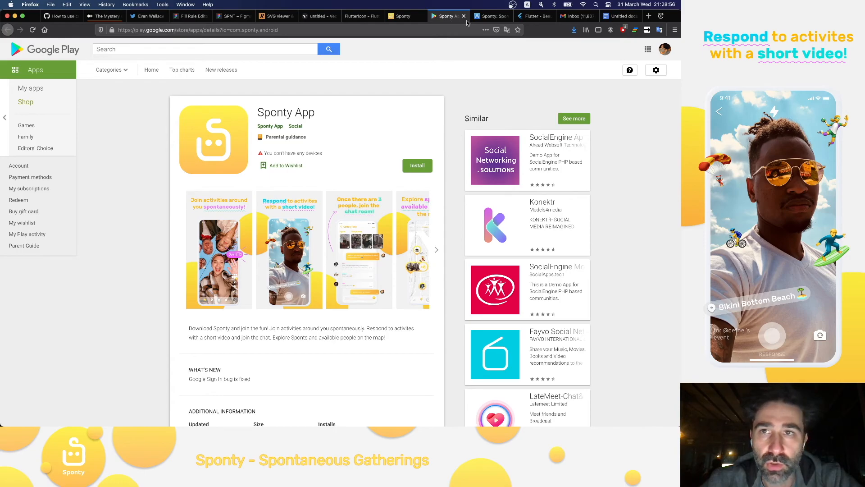
left_click(492, 16)
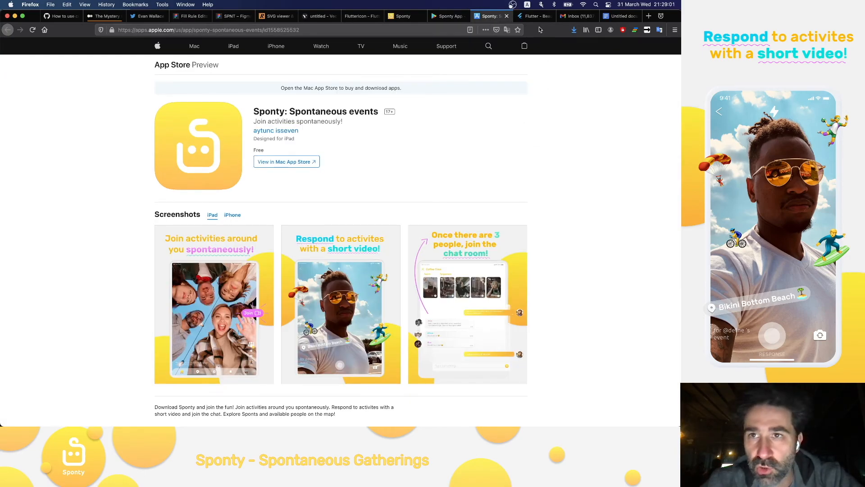
left_click(534, 16)
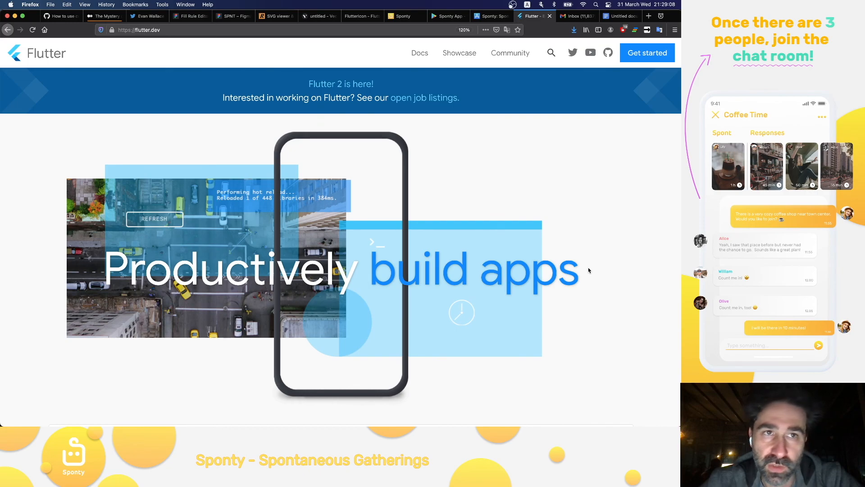
mouse_move(580, 250)
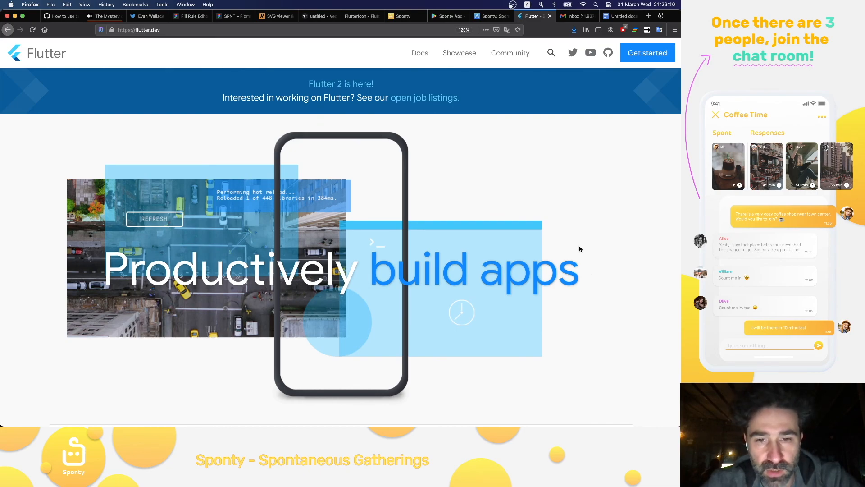